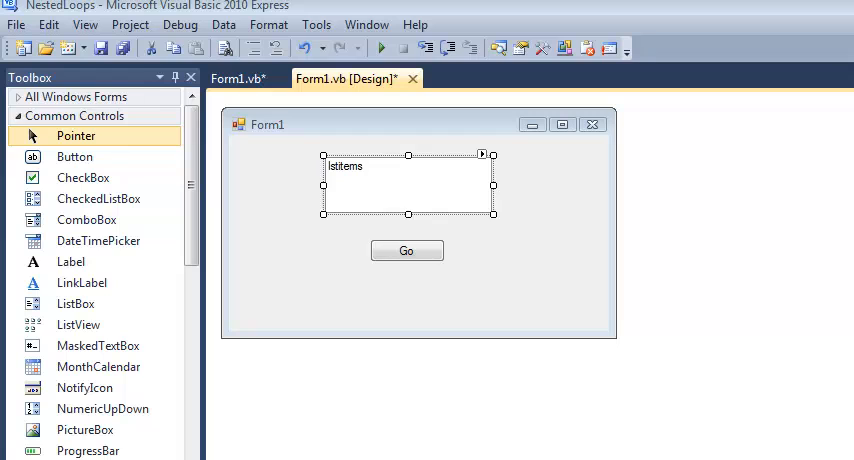
mouse_move(752, 440)
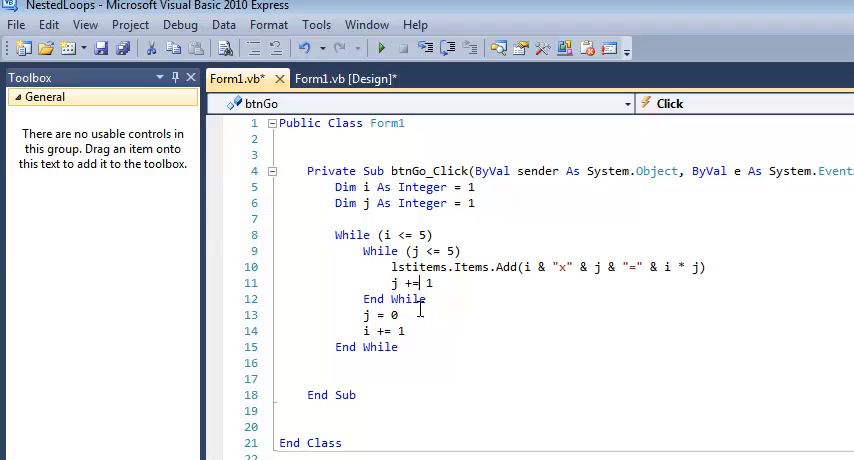
mouse_move(559, 340)
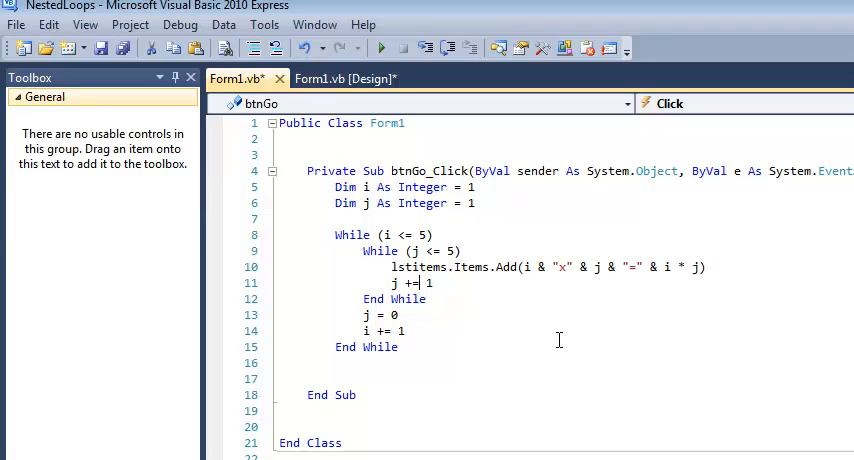
mouse_move(446, 78)
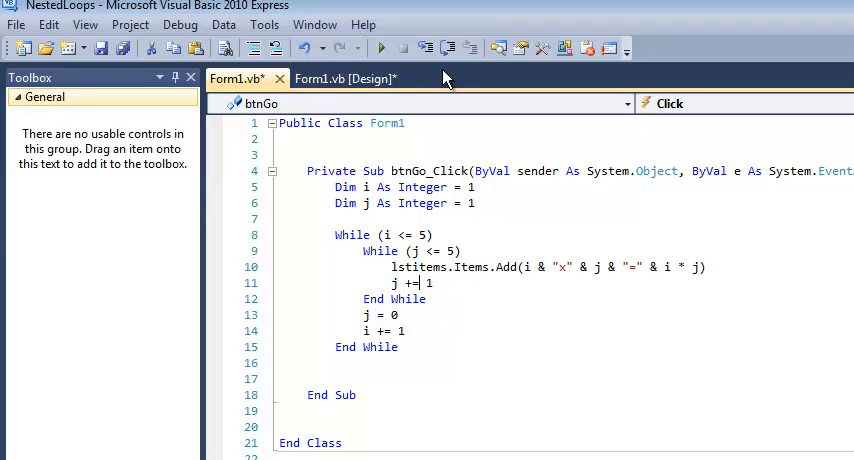
click(380, 48)
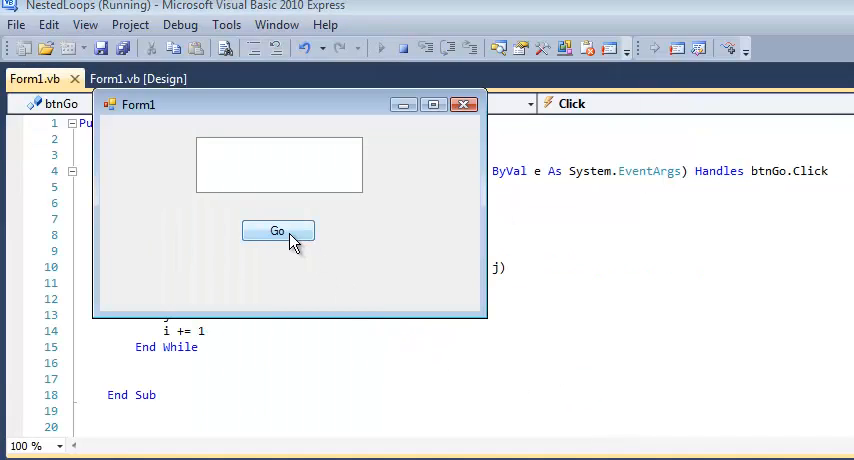
click(278, 231)
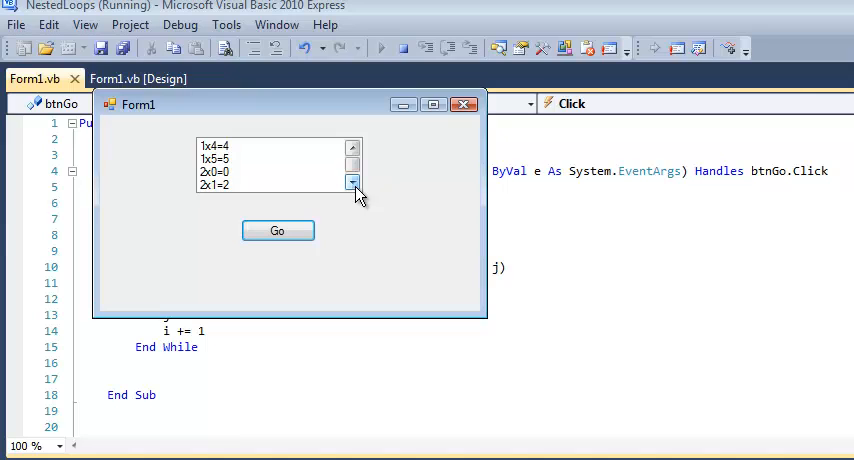
click(352, 182)
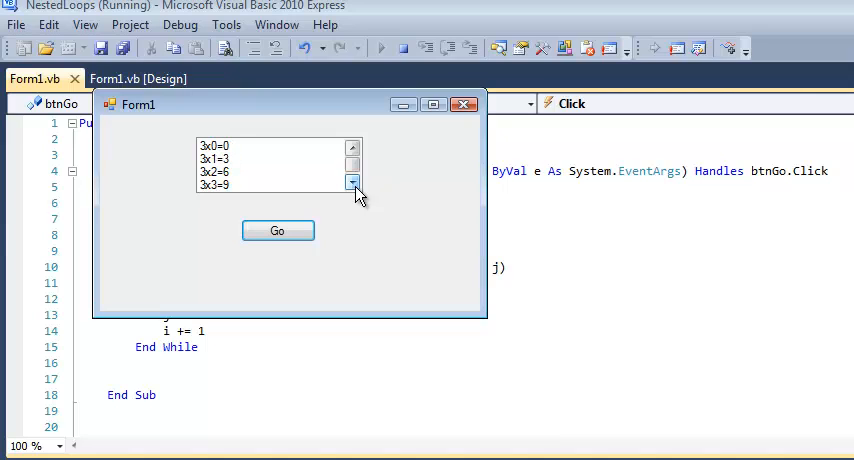
click(352, 182)
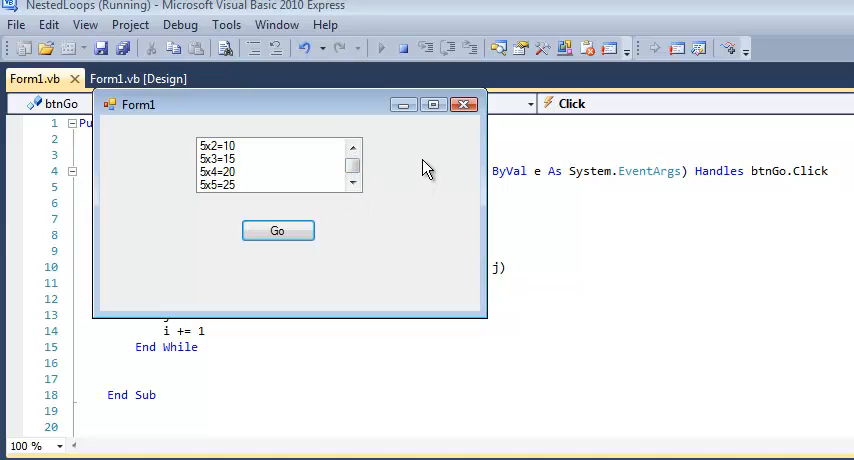
mouse_move(415, 237)
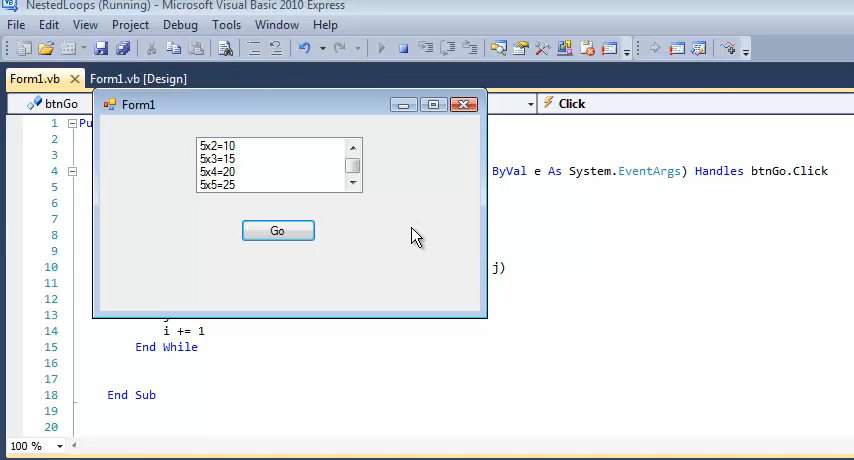
mouse_move(464, 104)
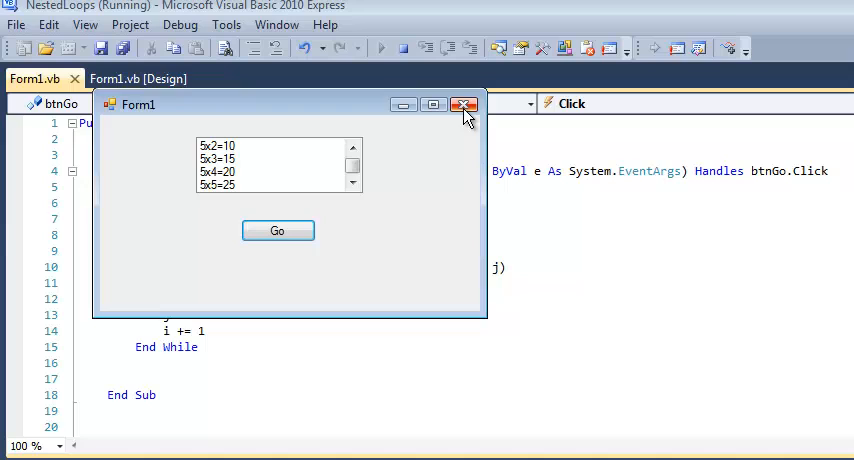
click(463, 105)
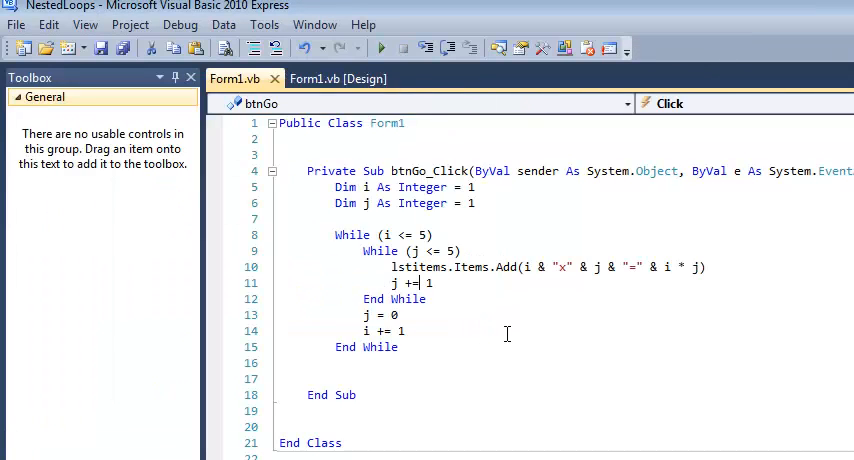
Return to the Form1.vb design layout to edit the lstitems list box
click(340, 78)
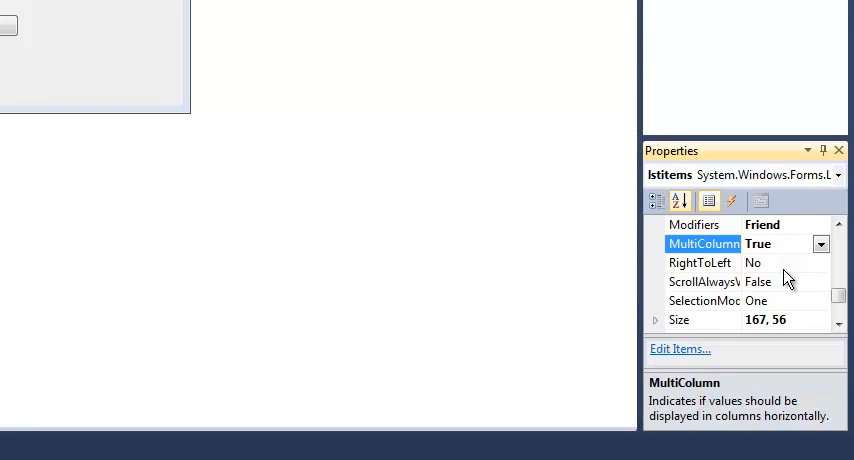
mouse_move(795, 315)
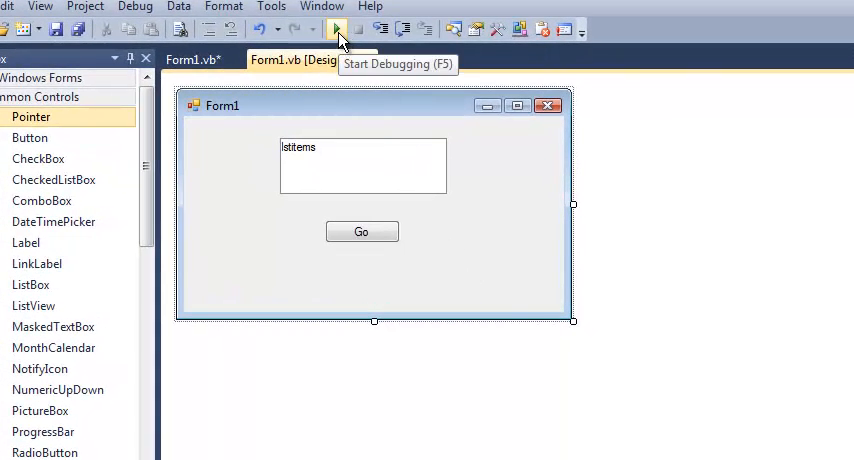
click(337, 28)
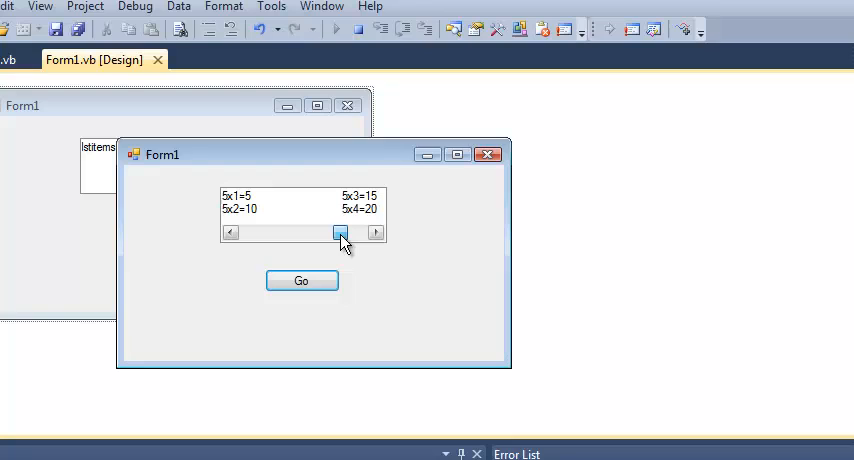
drag(340, 233, 308, 233)
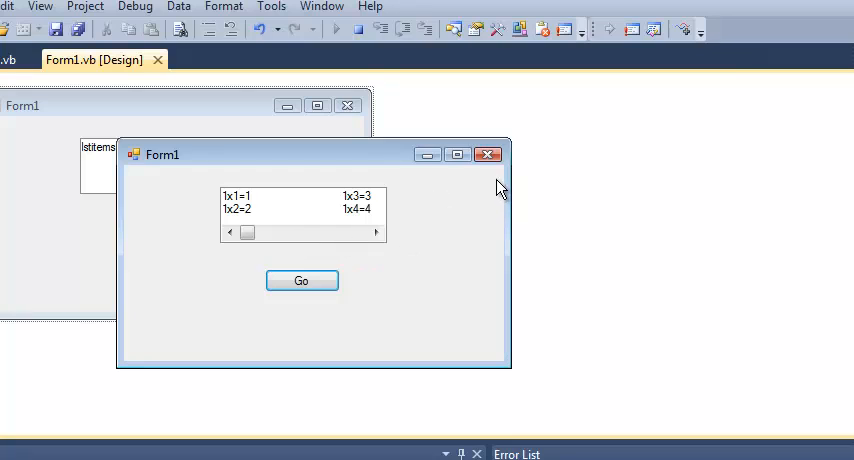
click(489, 154)
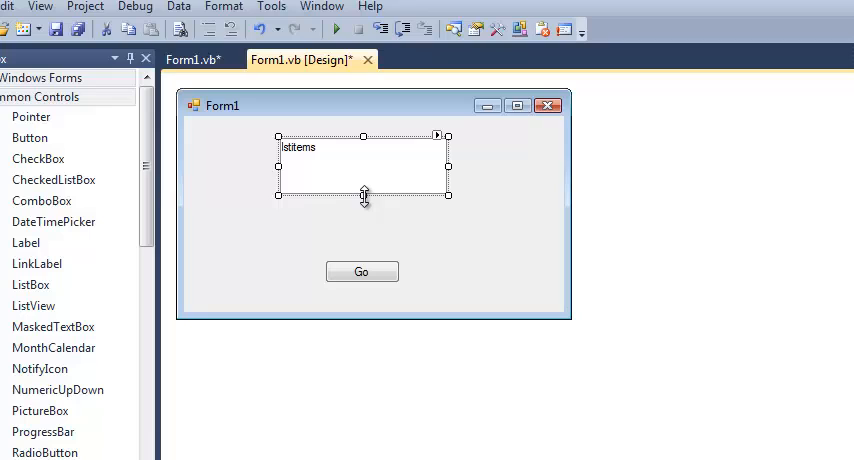
Make the list box taller on the form and bring the click handler code back up
drag(363, 195, 360, 227)
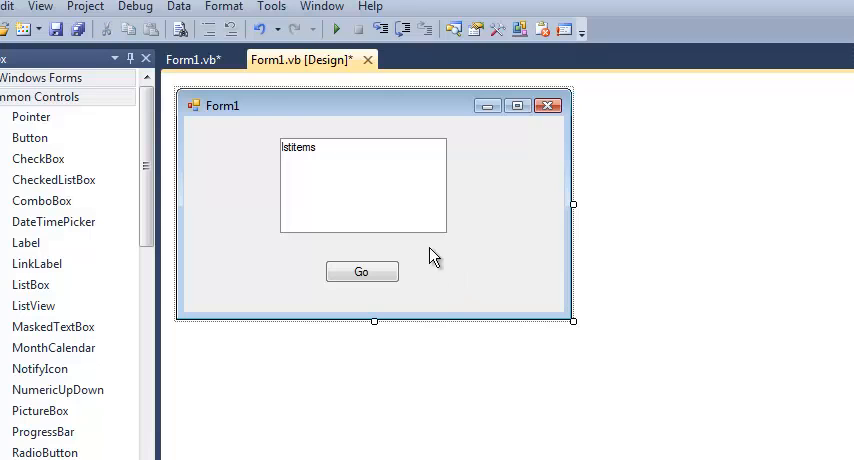
click(190, 59)
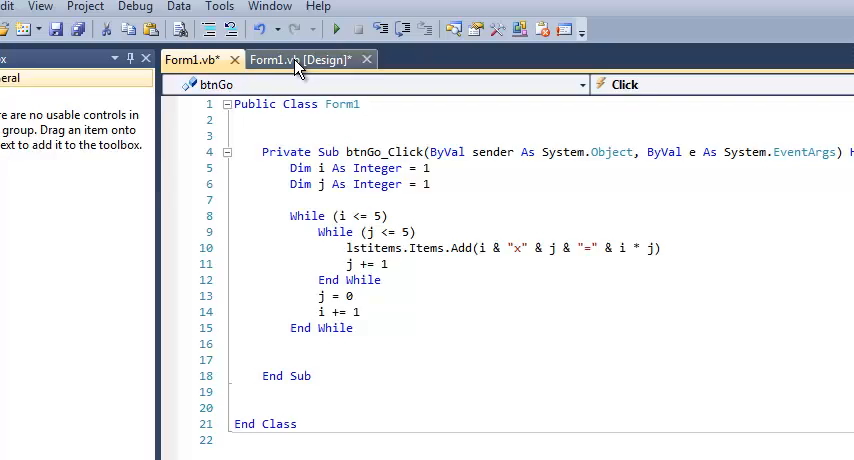
Test-run the form from design view, observe the 2x0=0 entries, and close the running form
click(301, 59)
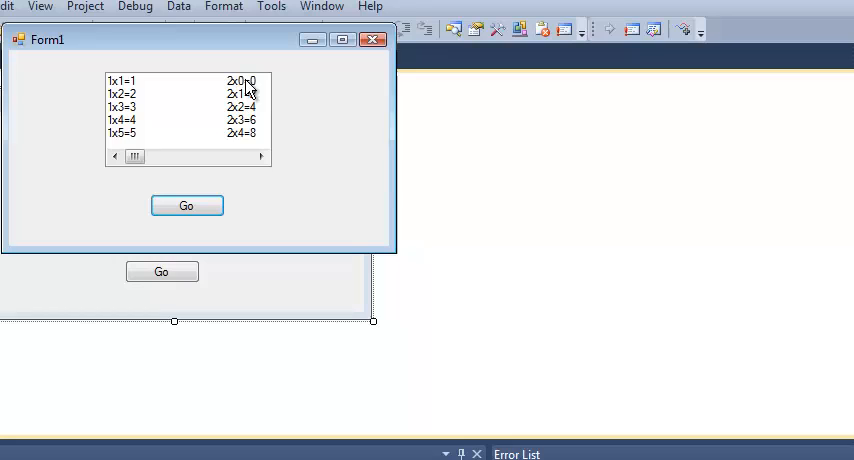
mouse_move(122, 94)
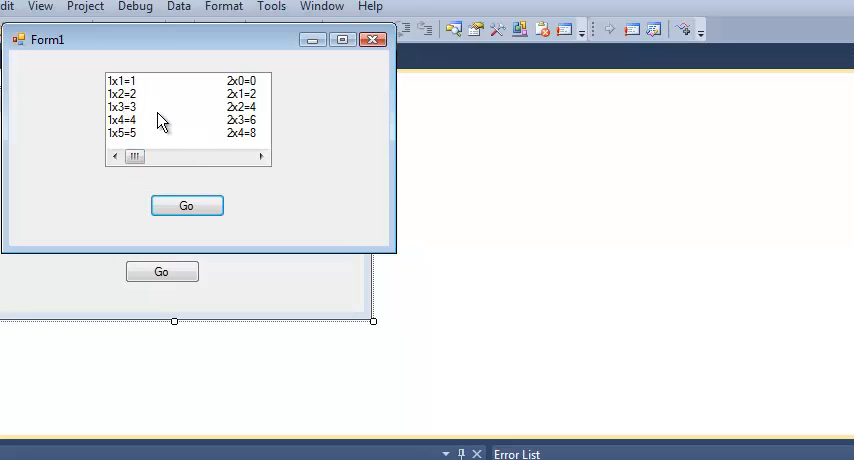
click(373, 39)
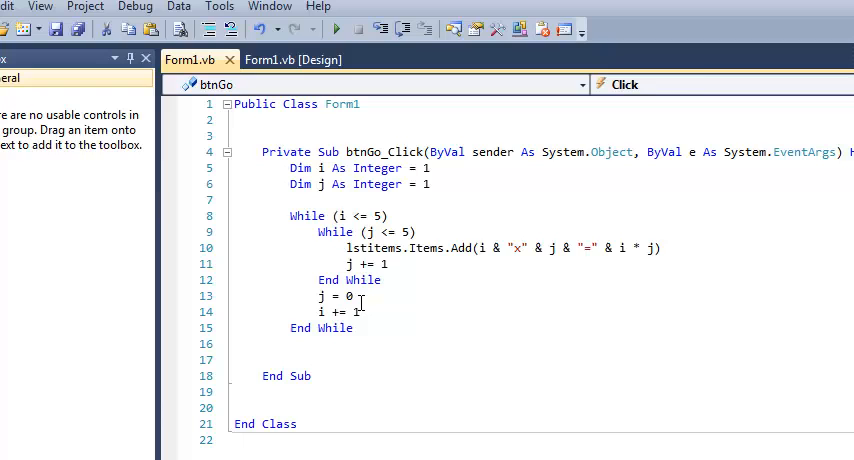
Change the inner counter start from j = 0 to j = 1 and scroll the test list to check x1-x5 columns
text(1)
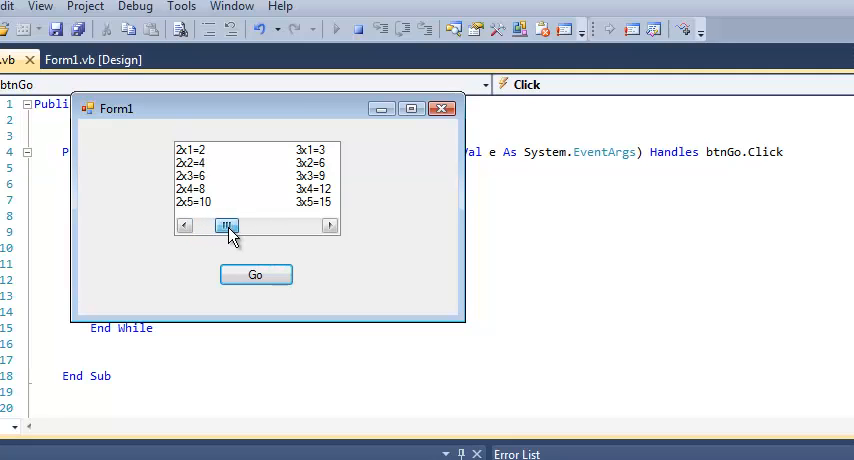
drag(226, 225, 308, 225)
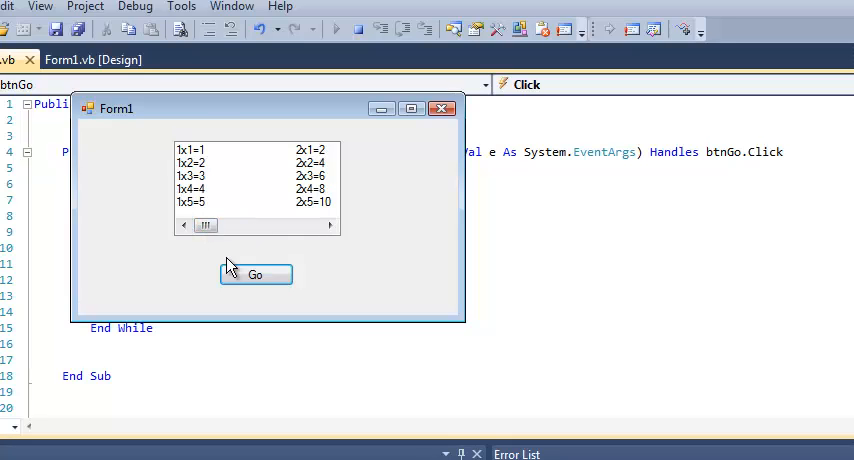
mouse_move(430, 178)
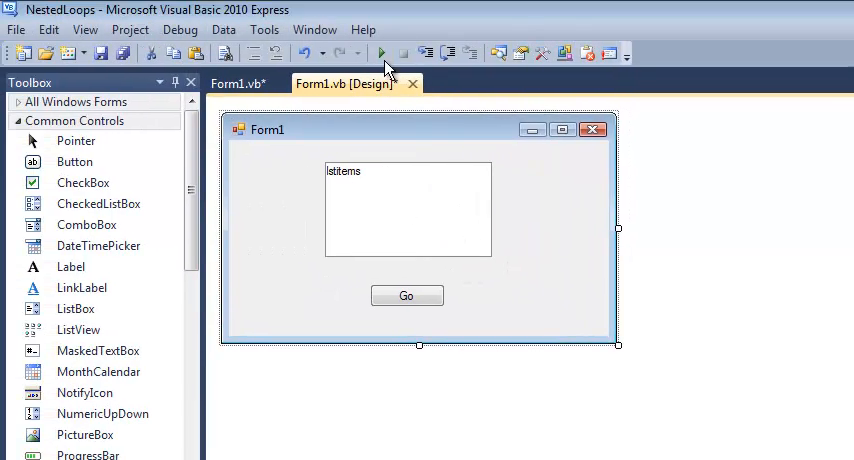
Test-run the form twice around widening the list box, confirming products 1x1=1 to 5x5=25 show
click(380, 54)
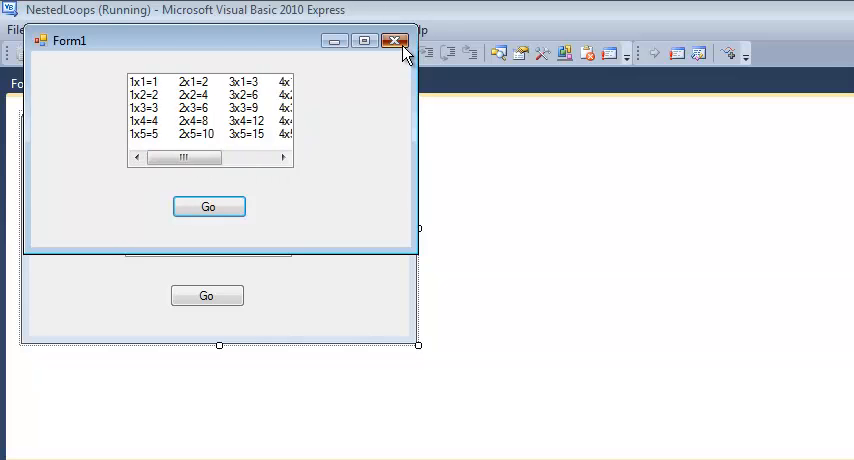
click(395, 41)
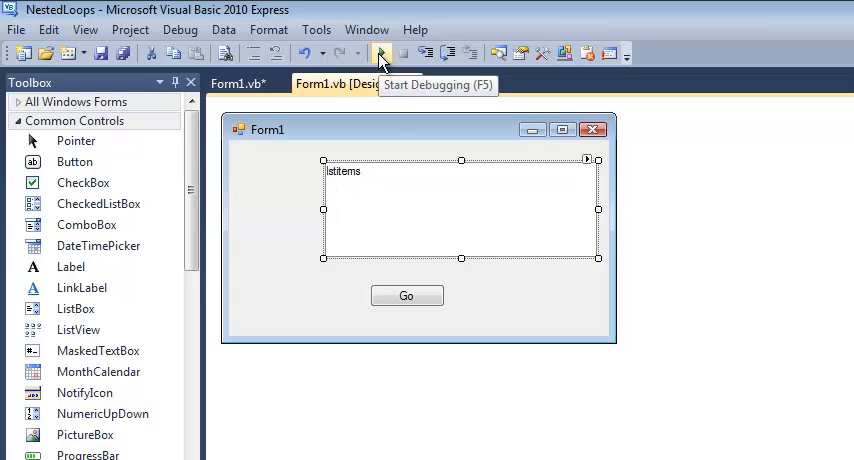
click(379, 54)
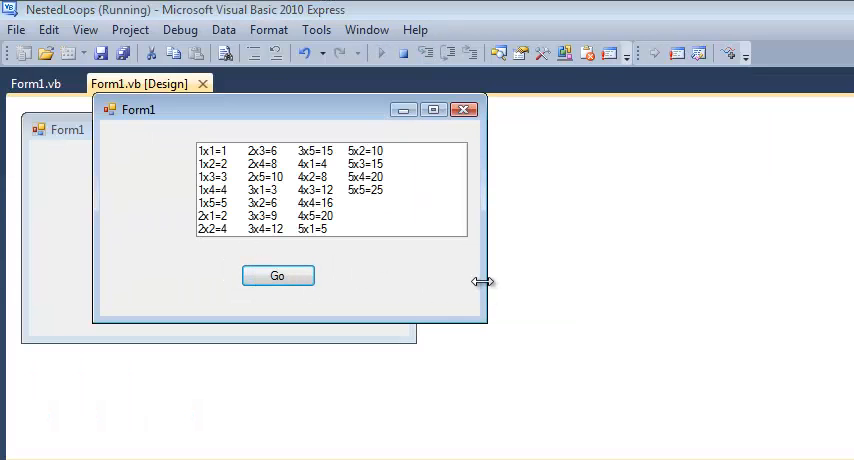
mouse_move(253, 235)
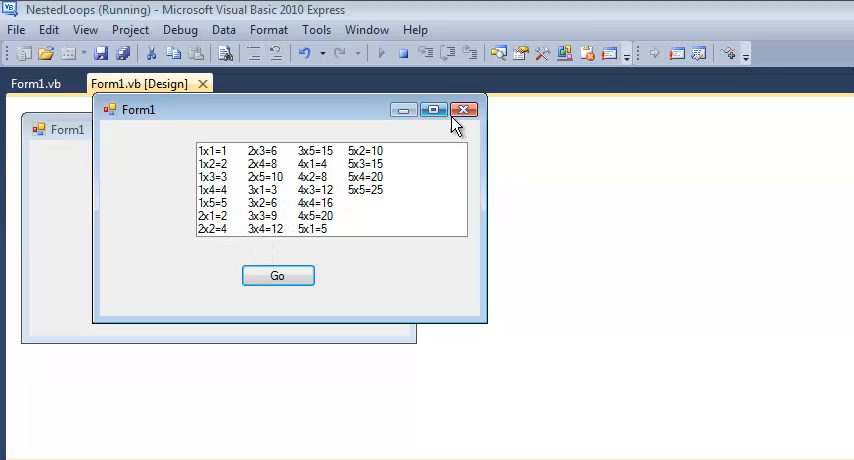
click(463, 109)
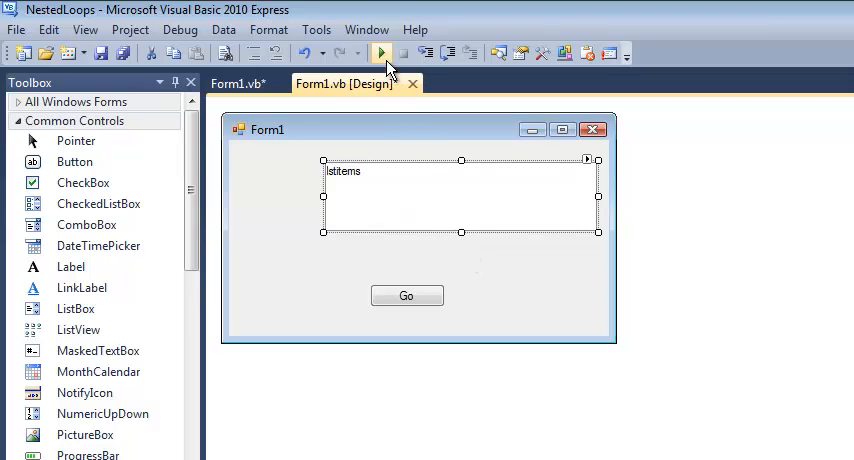
Run the form to see the full 5x5 table in five columns, close it, and return to the Go handler code
click(381, 54)
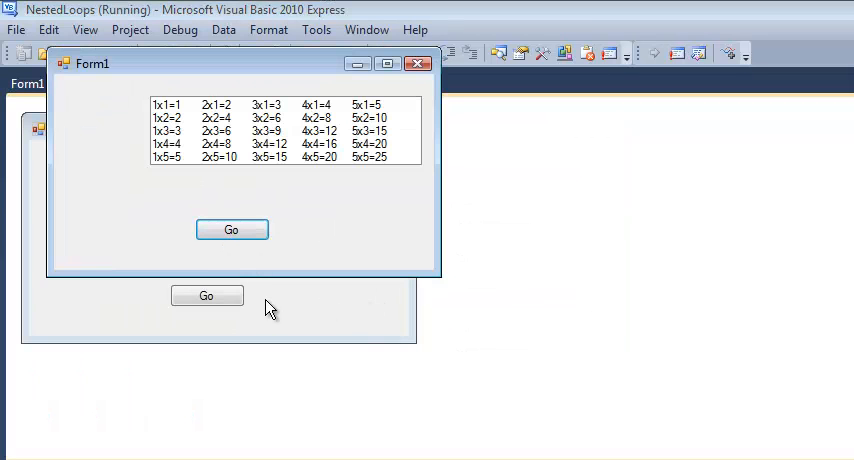
mouse_move(341, 250)
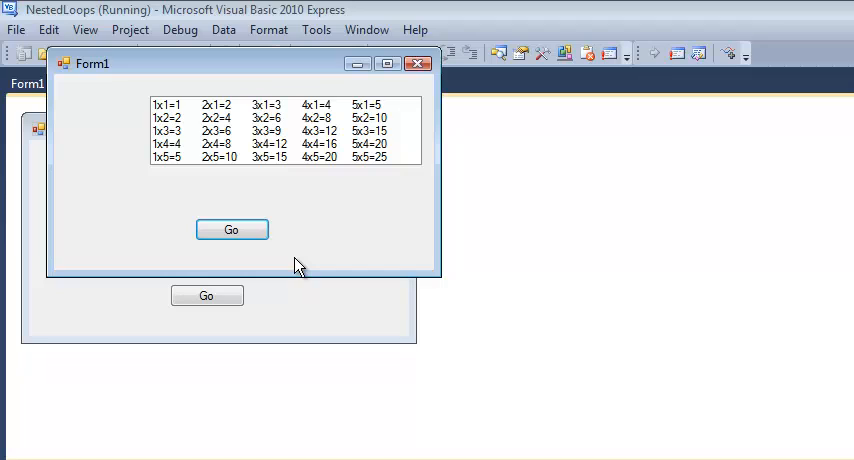
mouse_move(290, 270)
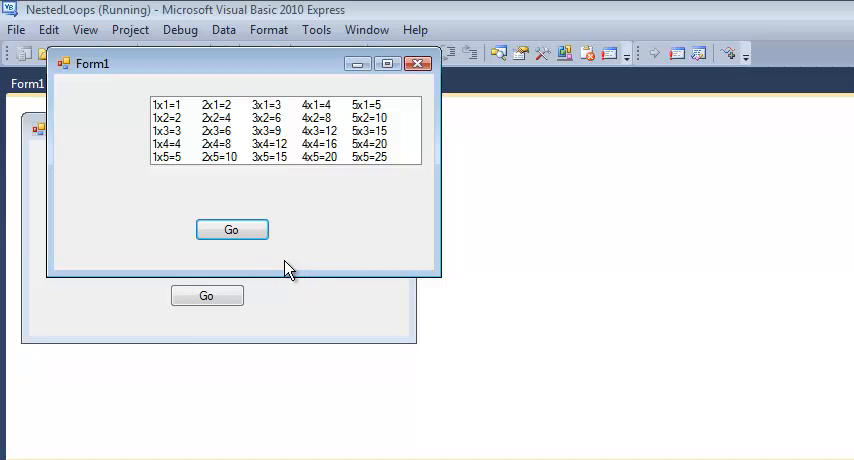
click(231, 230)
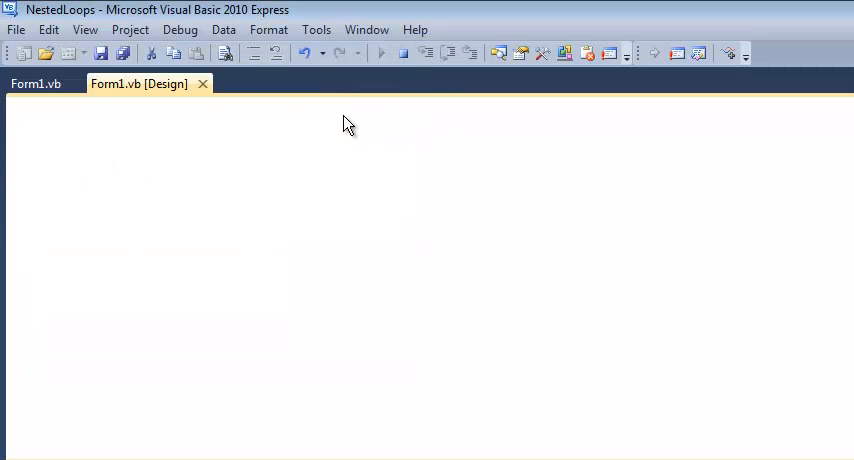
click(35, 84)
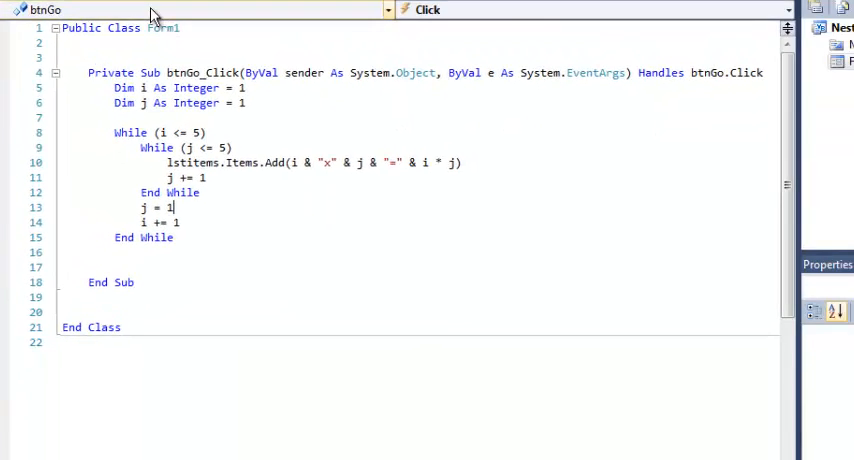